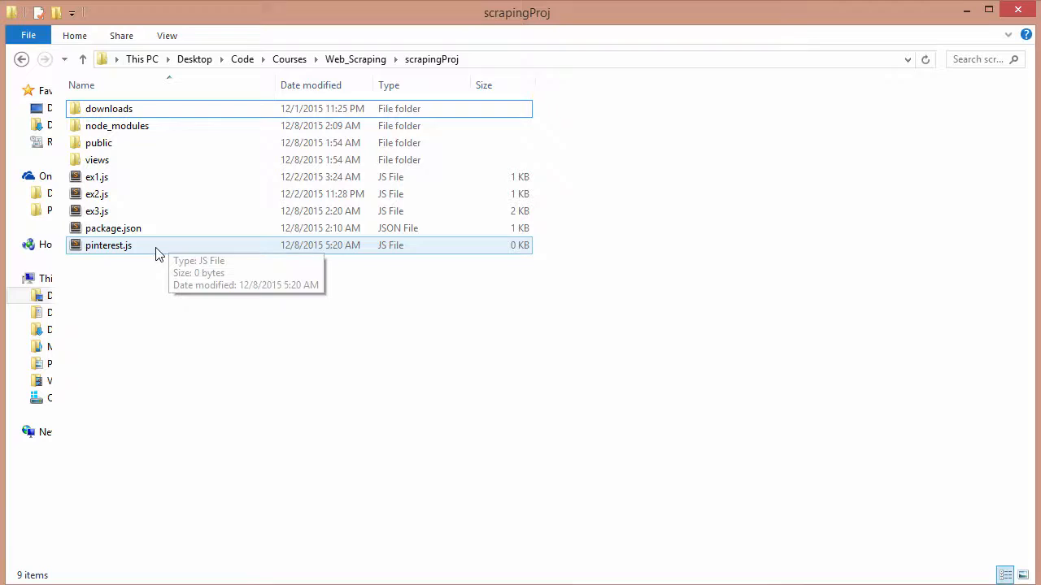
Open the empty pinterest.js script from the scrapingProj folder in the editor
double_click(108, 244)
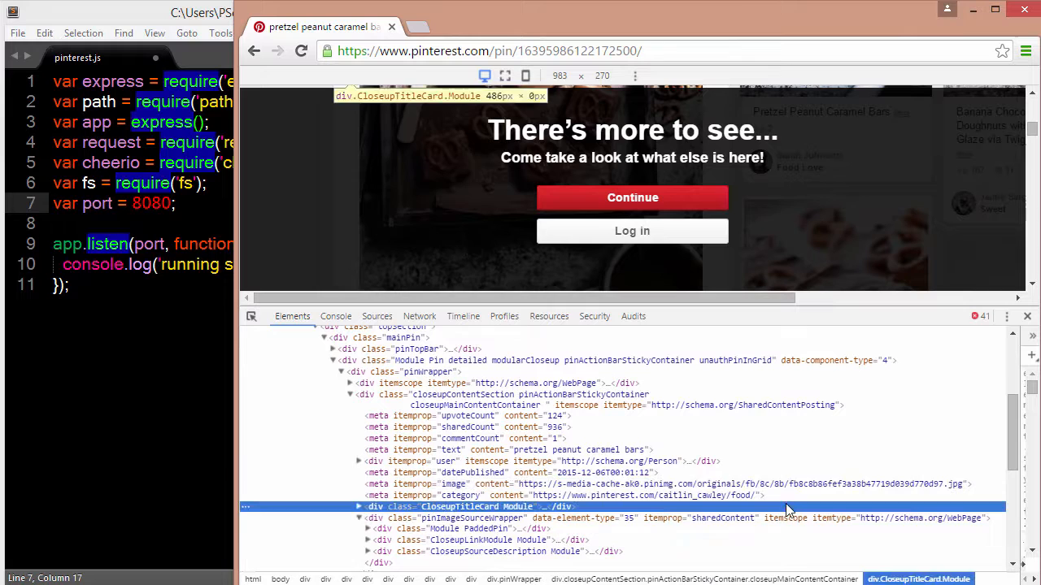
Inspect the itemprop 'text' and 'image' meta tags and expand the webpage itemscope div
left_click(510, 449)
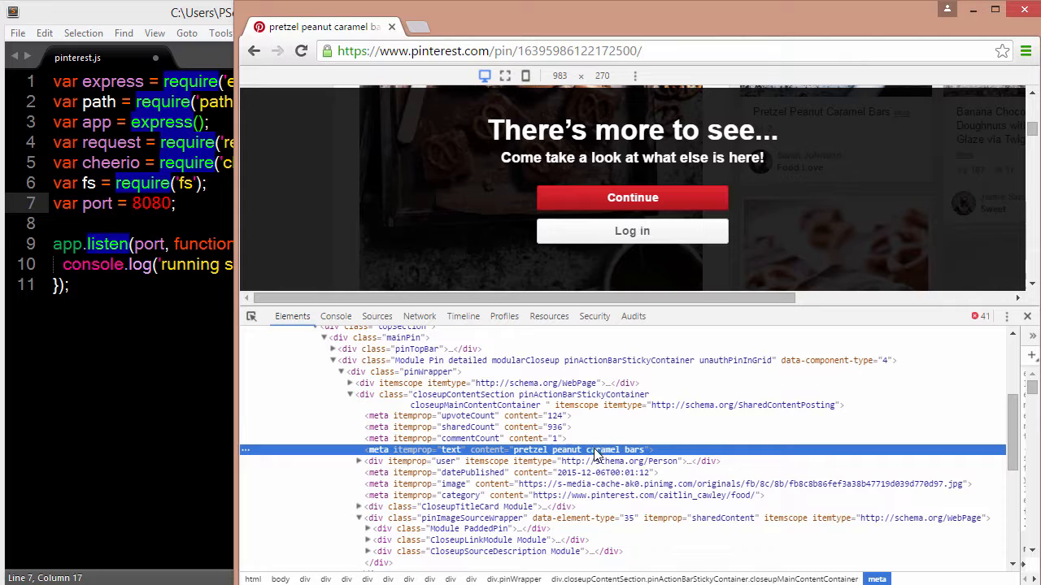
left_click(569, 494)
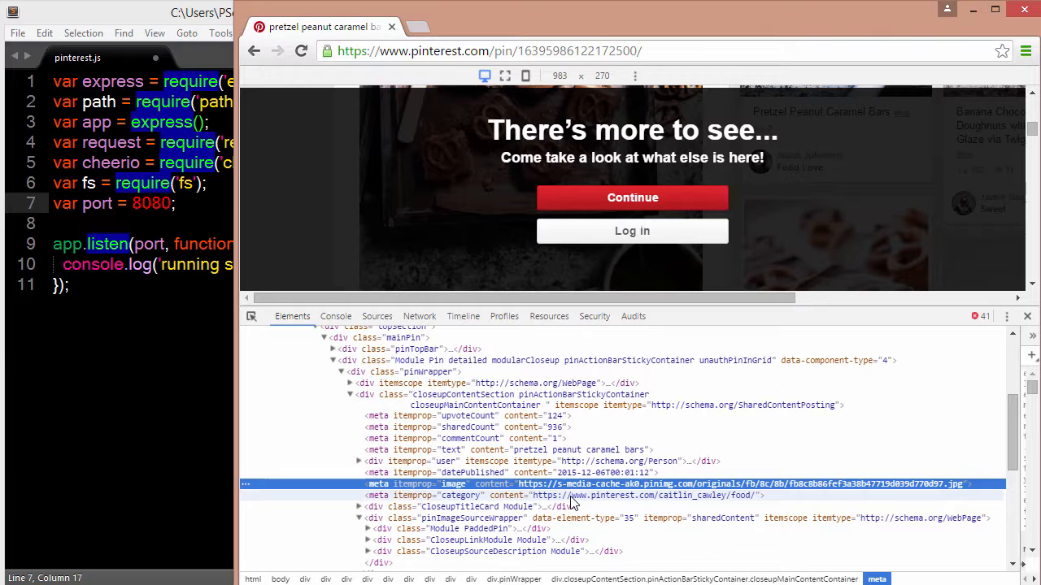
mouse_move(422, 491)
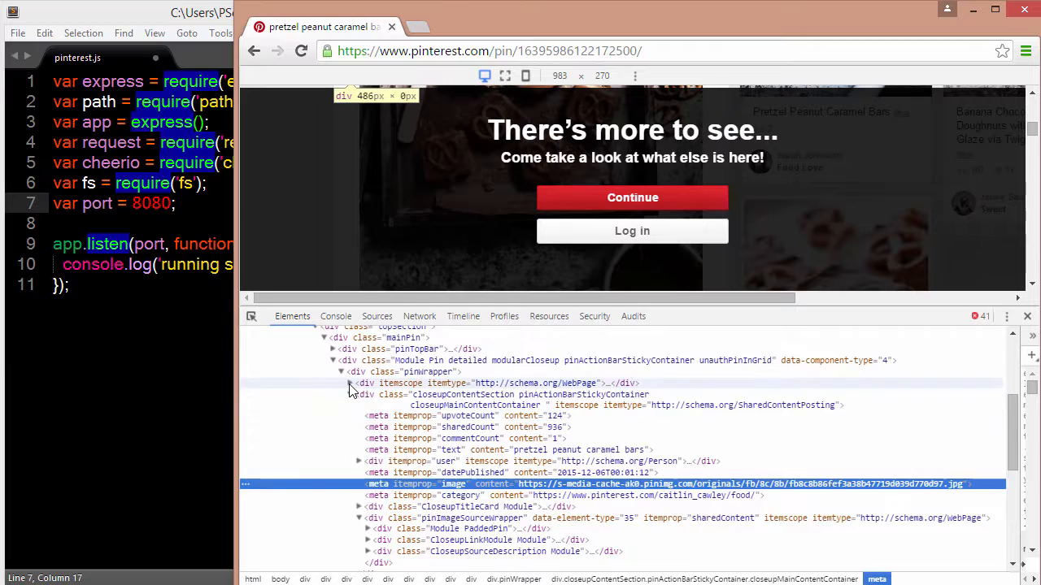
left_click(342, 384)
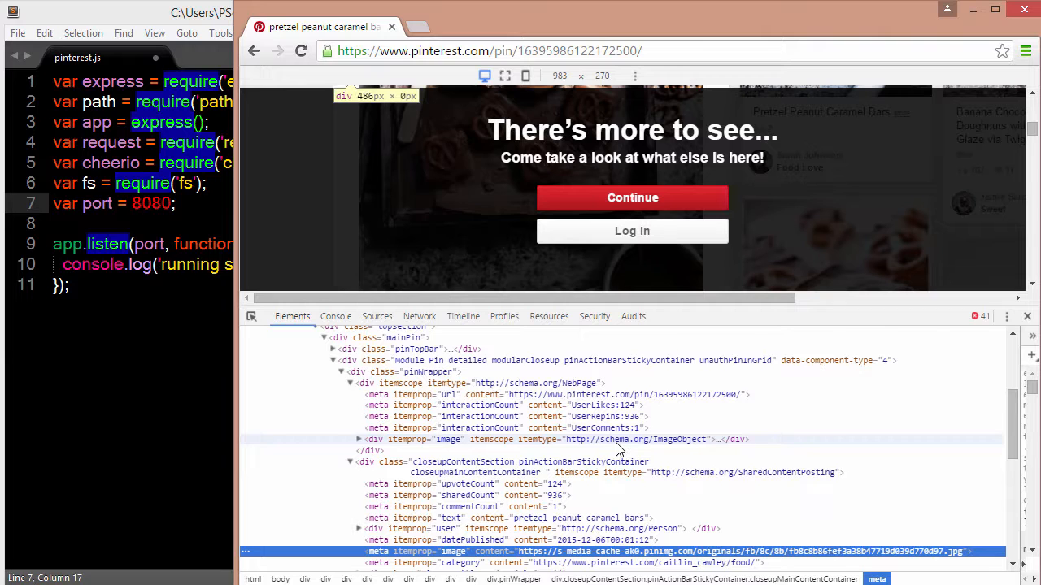
left_click(350, 384)
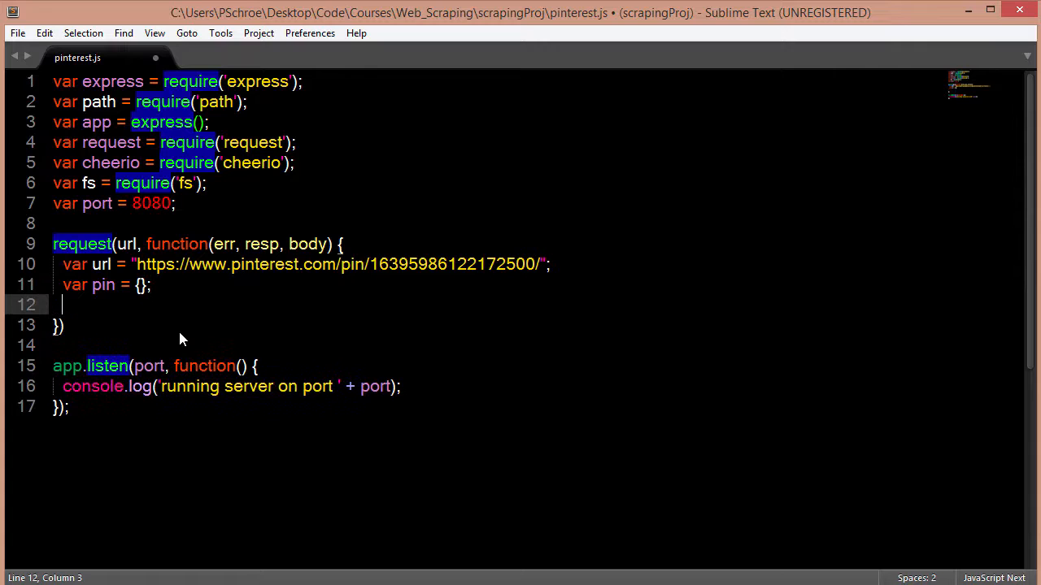
Load the response body with cheerio inside the request callback: var $ = cheerio.load(body);
type("var $ = cheerio.load(body);")
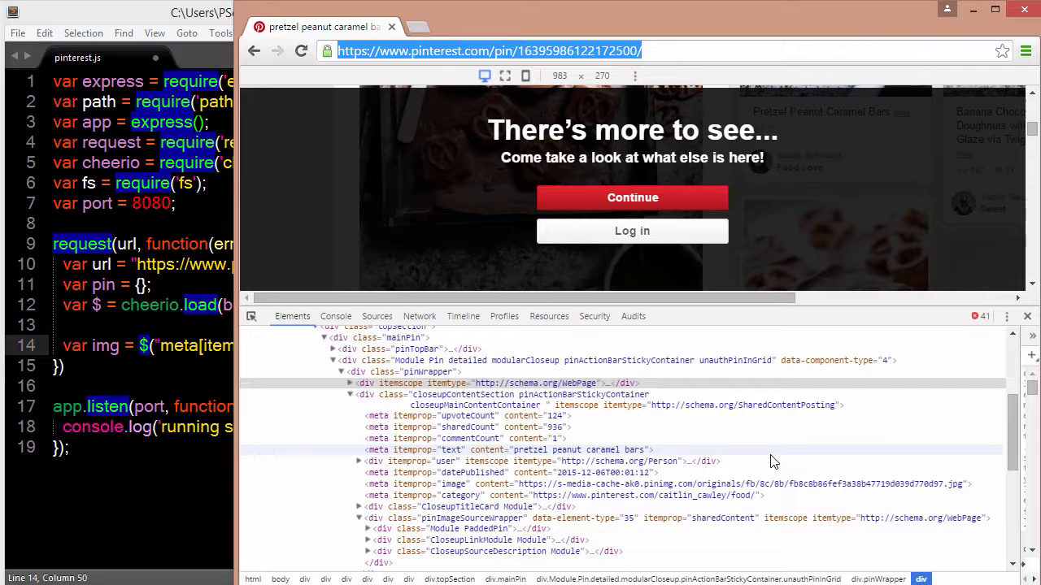
left_click(512, 449)
type("var $img = $")
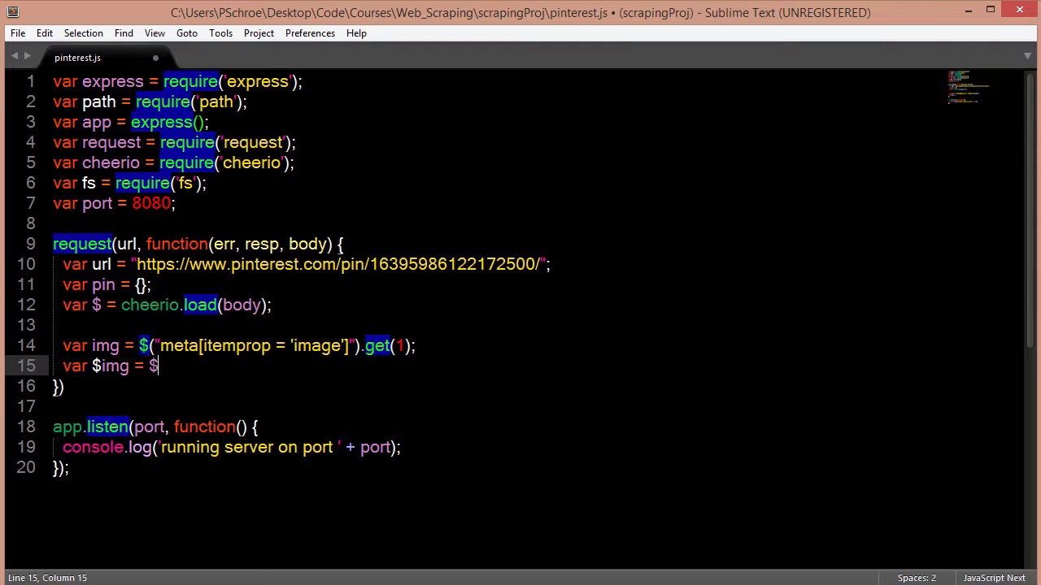
Extract $img and $desc from the image and itemprop 'text' meta tags' content attributes
type("(img)")
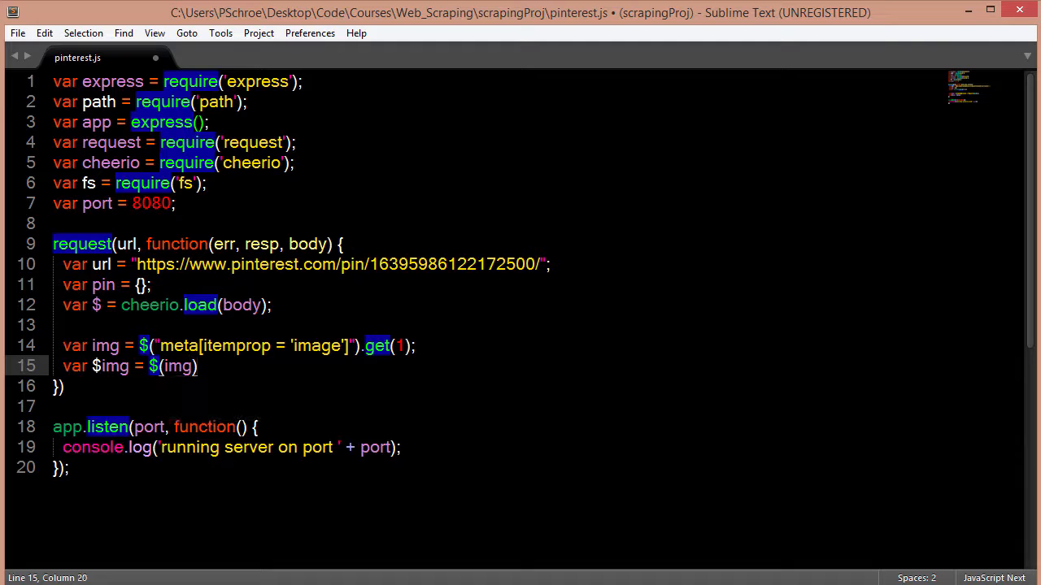
type(".attr()")
type("var $desc =")
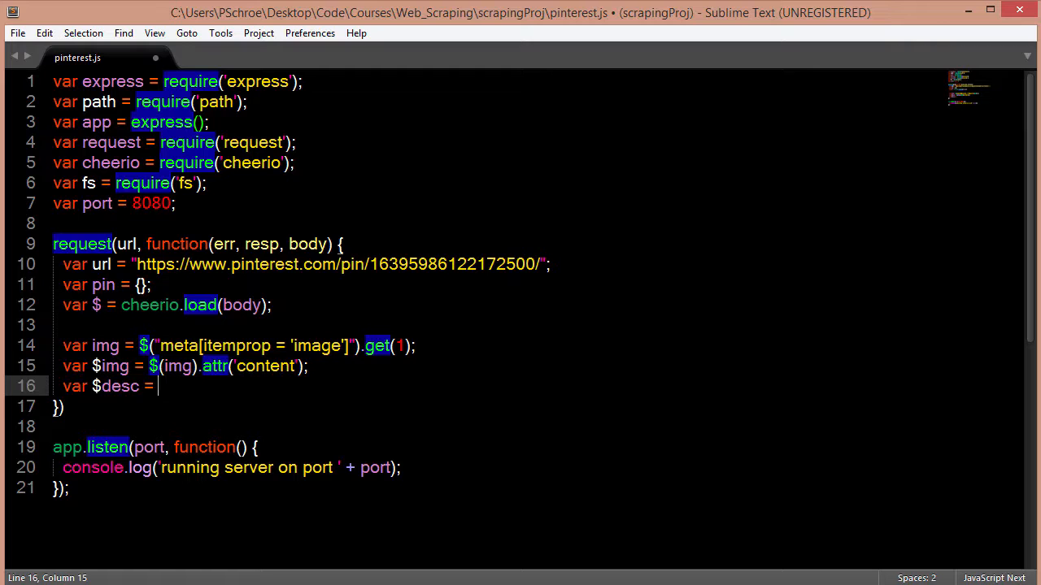
type("$(\"meta[itemprop = 'text']\").attr('content');")
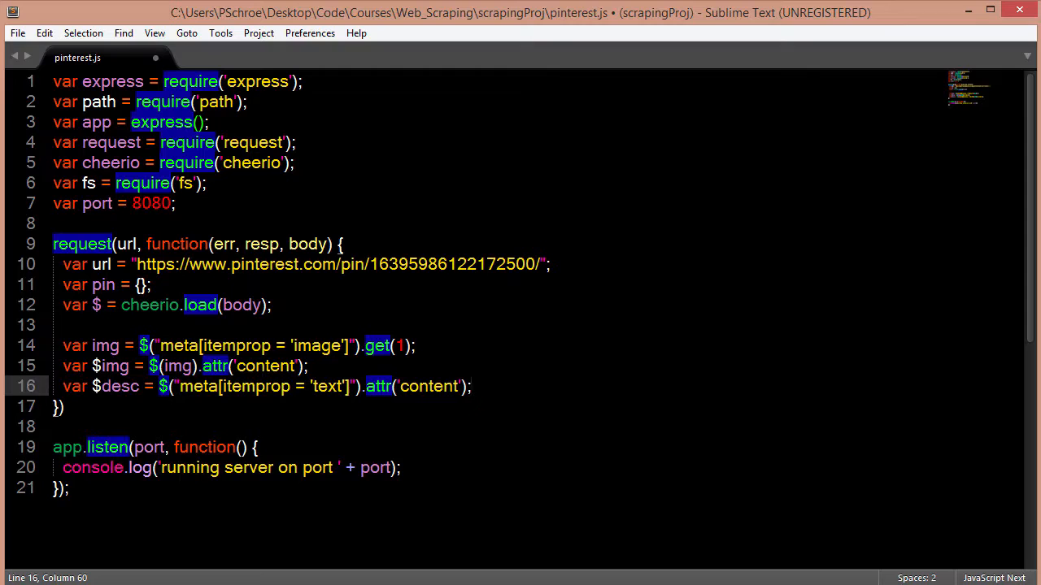
key("enter")
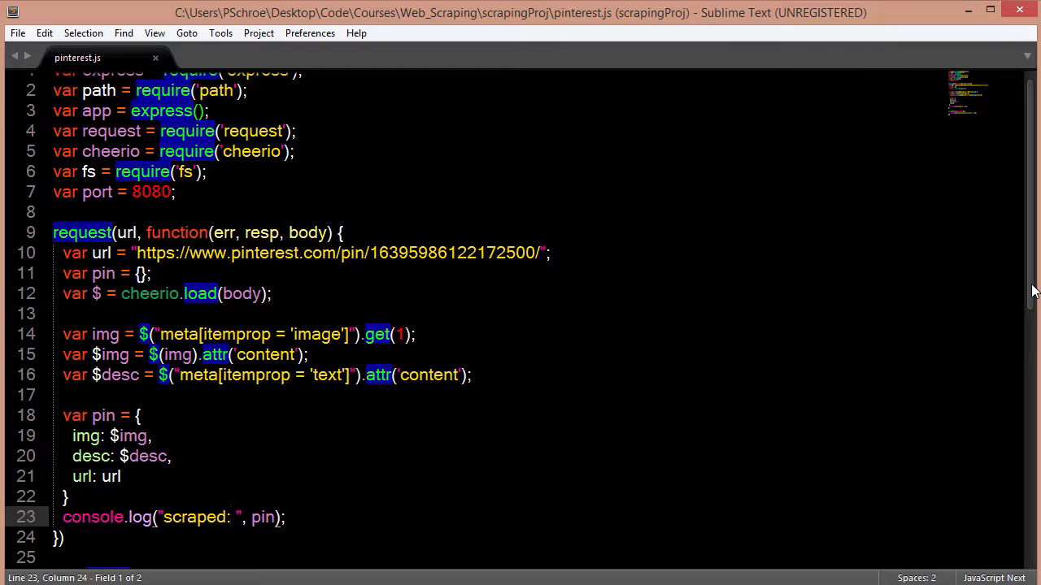
Return the cursor to the line defining the pin URL after saving the script
left_click(550, 254)
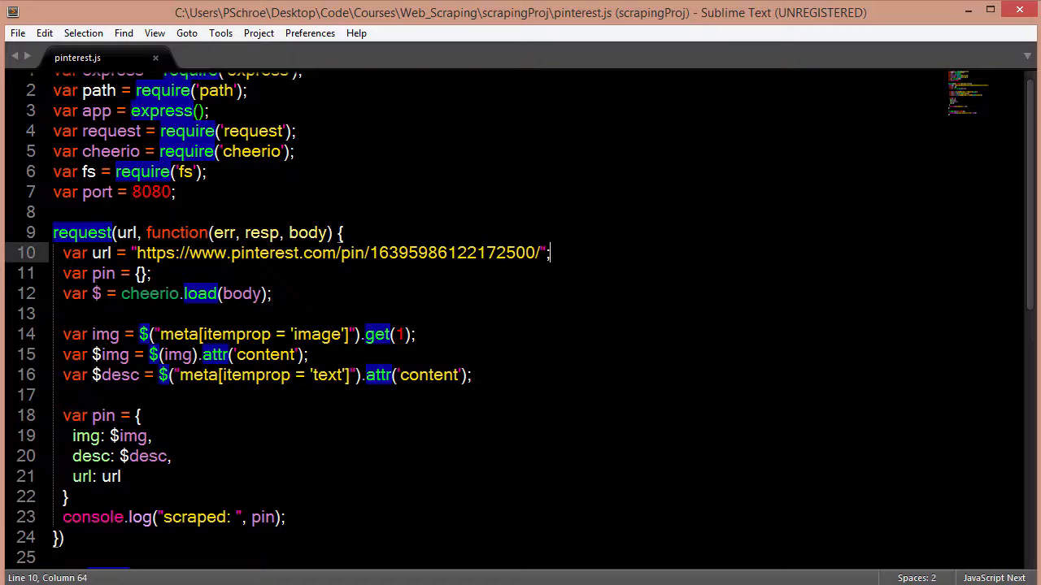